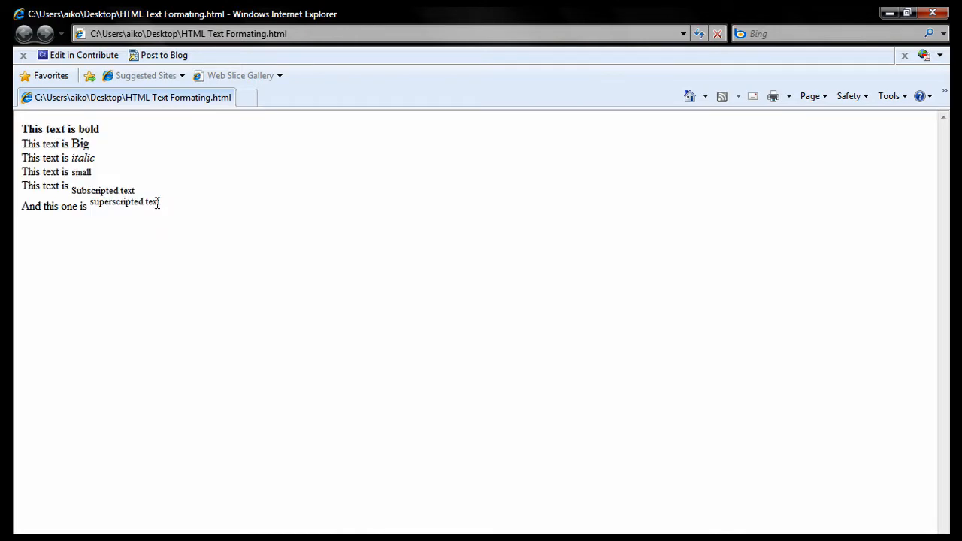
Look over the formatted sample text on the Internet Explorer page.
drag(22, 129, 158, 206)
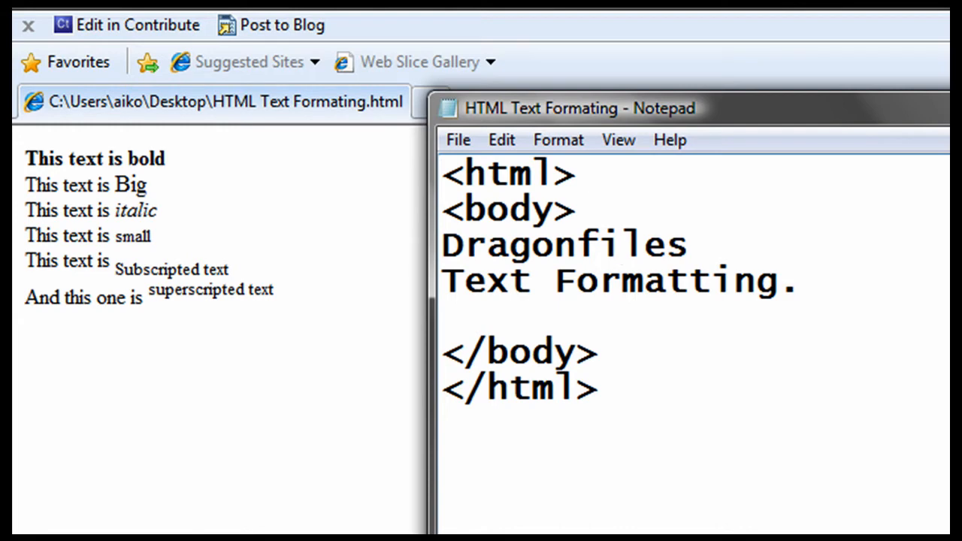
Wrap the word Dragonfiles in <b> and </b> tags in the HTML source.
click(620, 244)
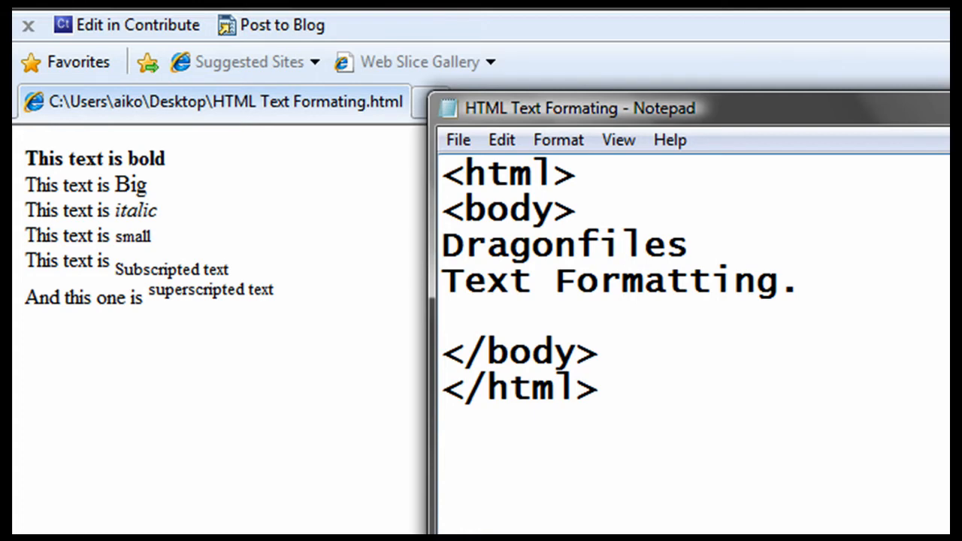
text(<>)
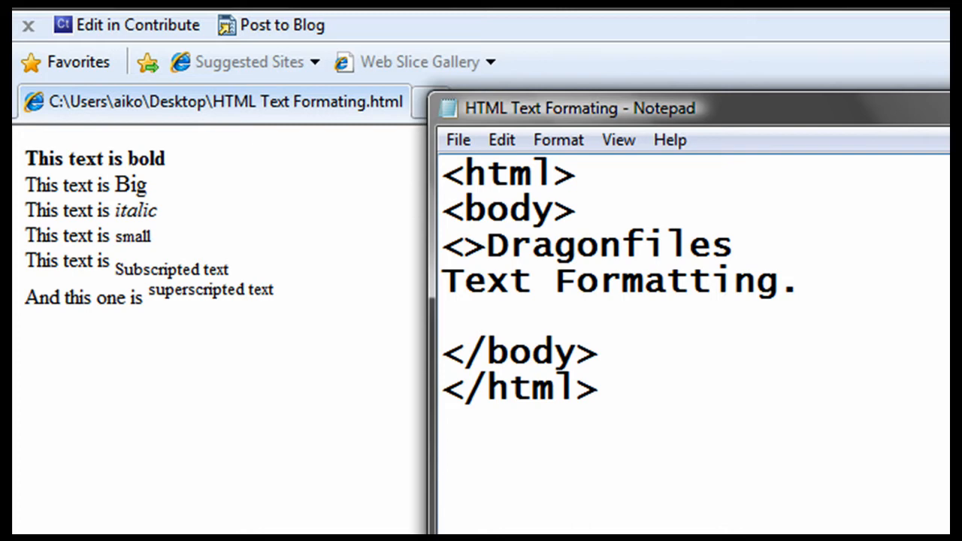
text(b)
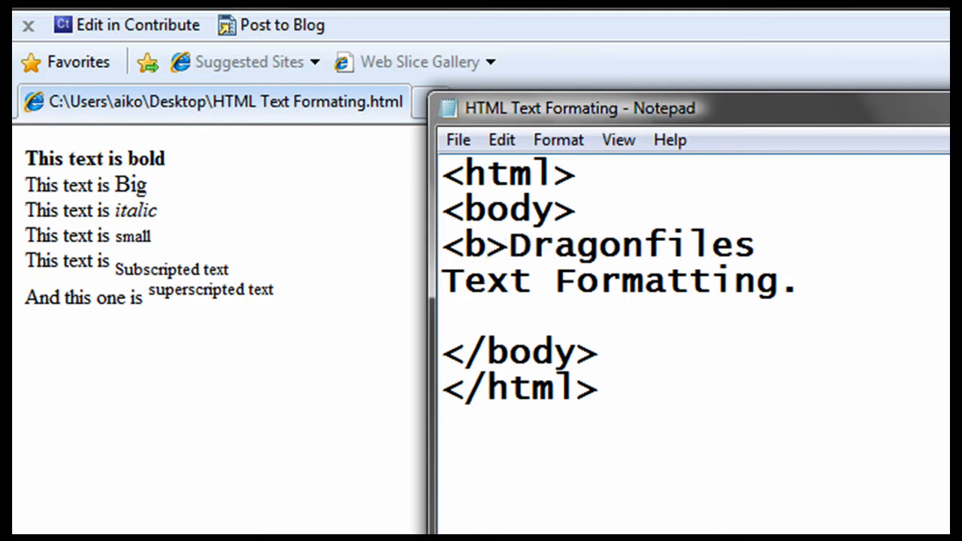
click(757, 244)
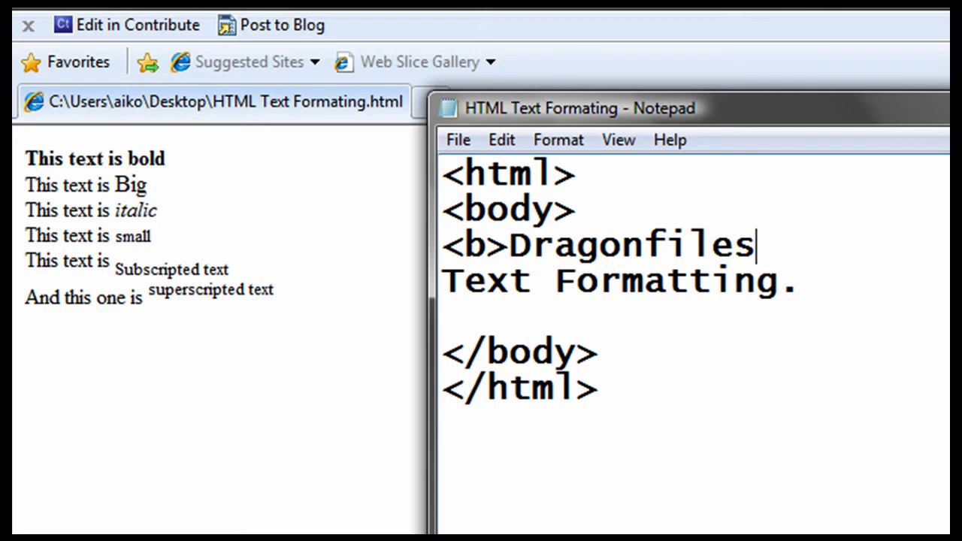
text(</b>)
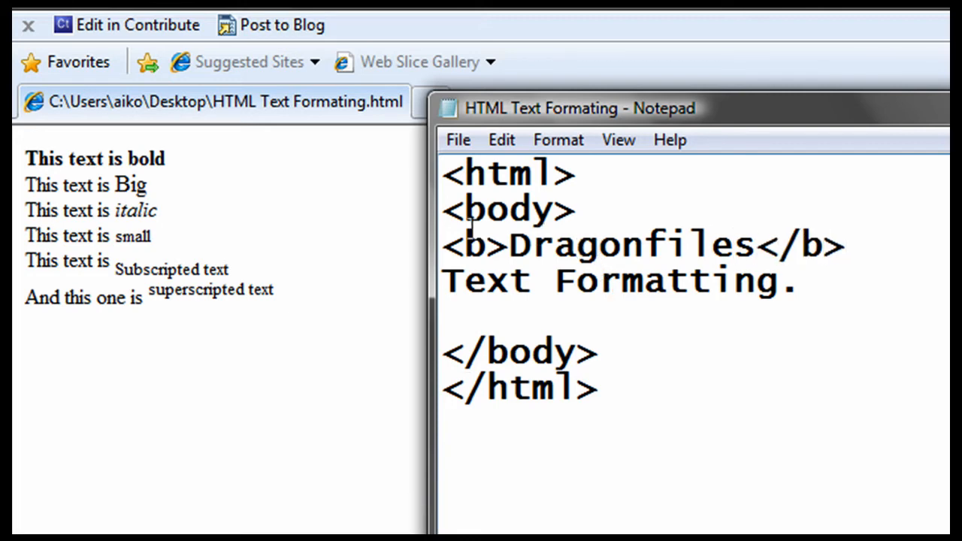
drag(508, 245, 734, 245)
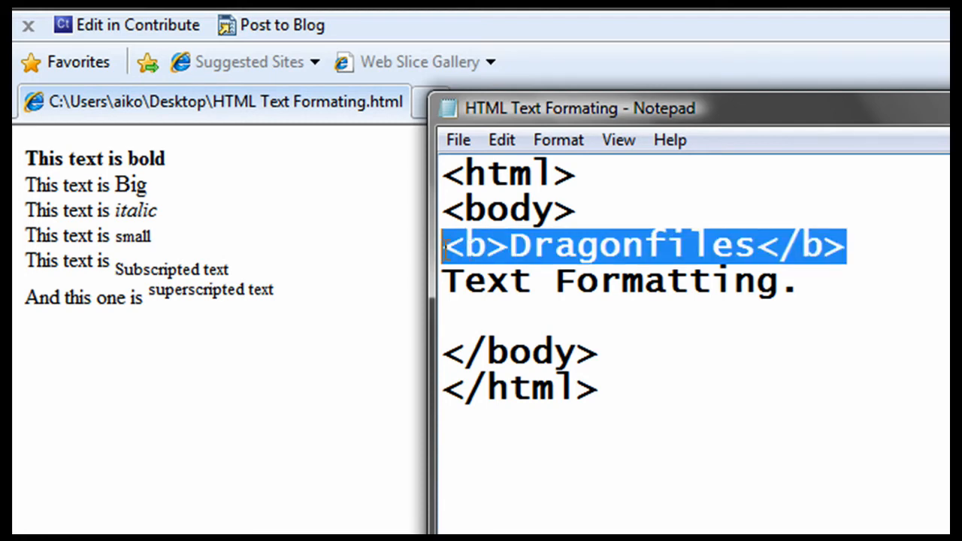
click(557, 244)
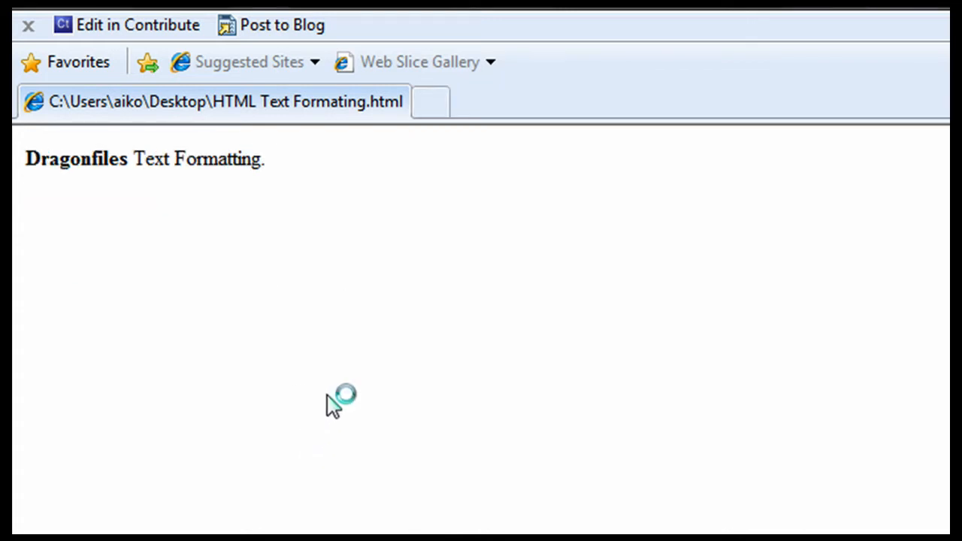
Select Text Formatting. on the rendered page and return to the HTML source.
double_click(75, 160)
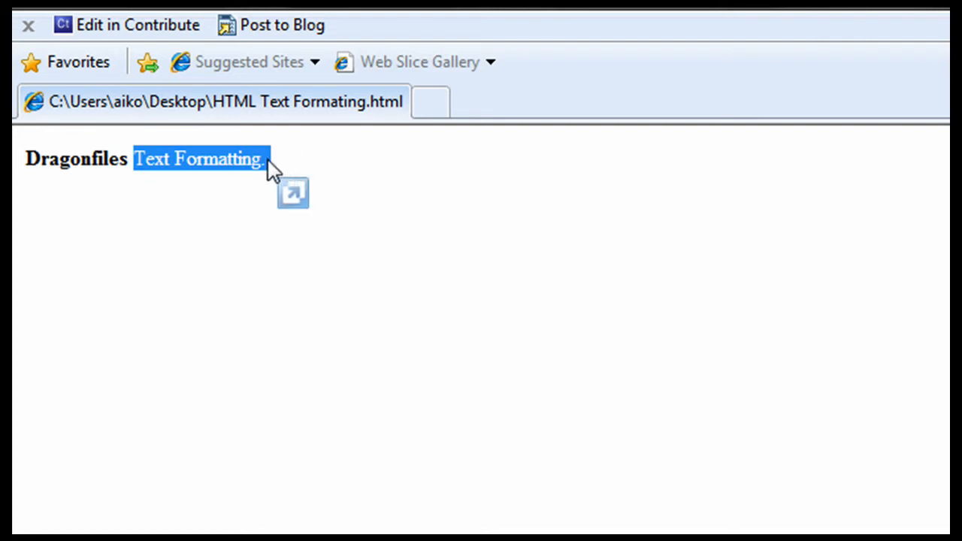
click(120, 158)
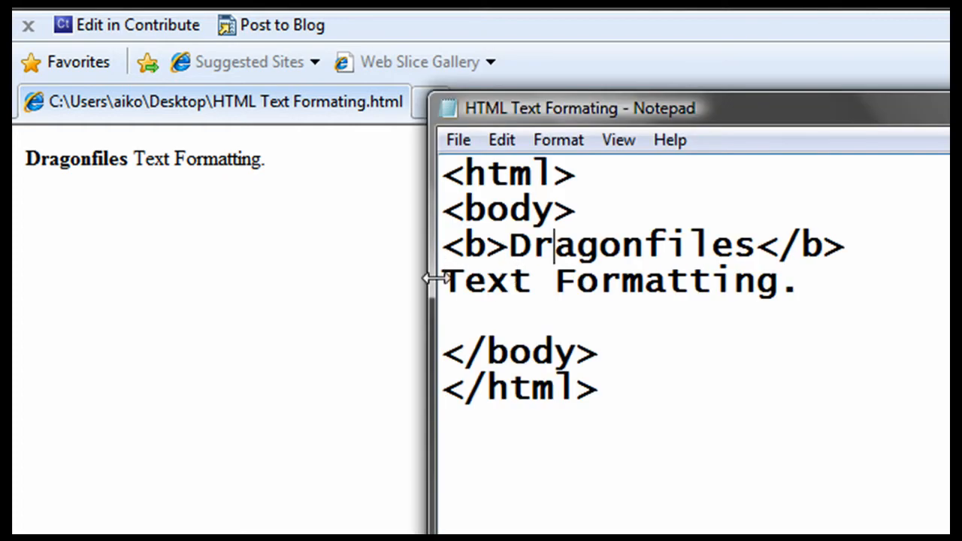
Wrap Text Formatting. in <i> and </i> tags and backspace into Dragonfiles' closing </b> tag.
text(<>)
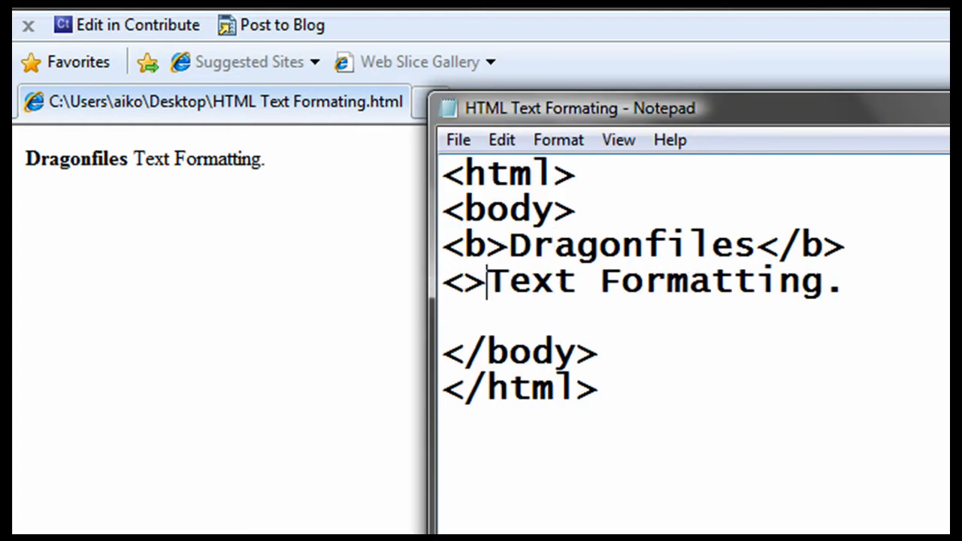
text(i)
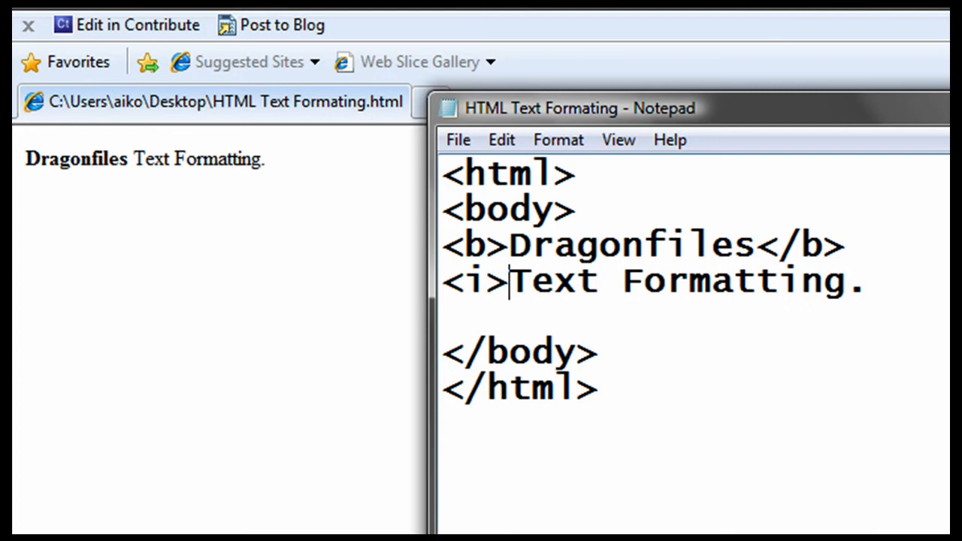
text(</>)
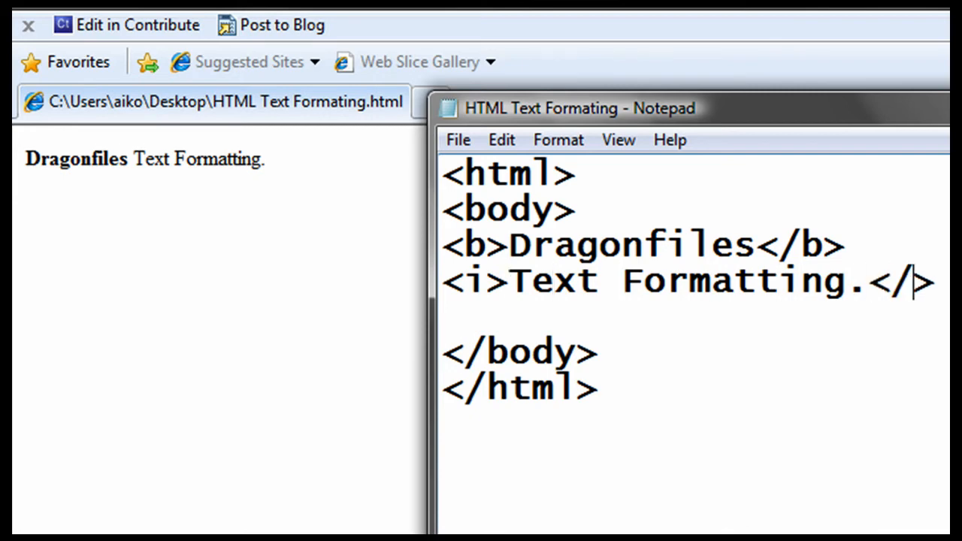
text(i)
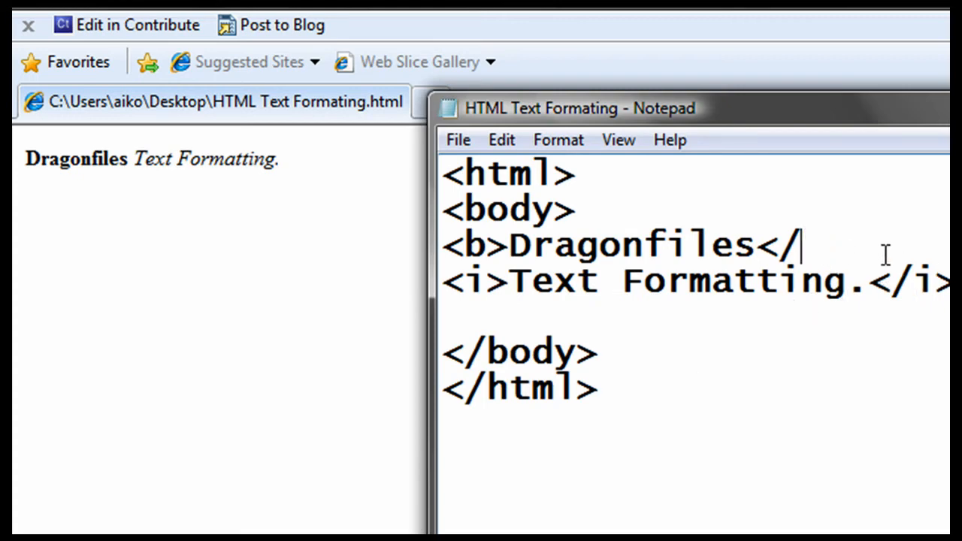
key(Backspace)
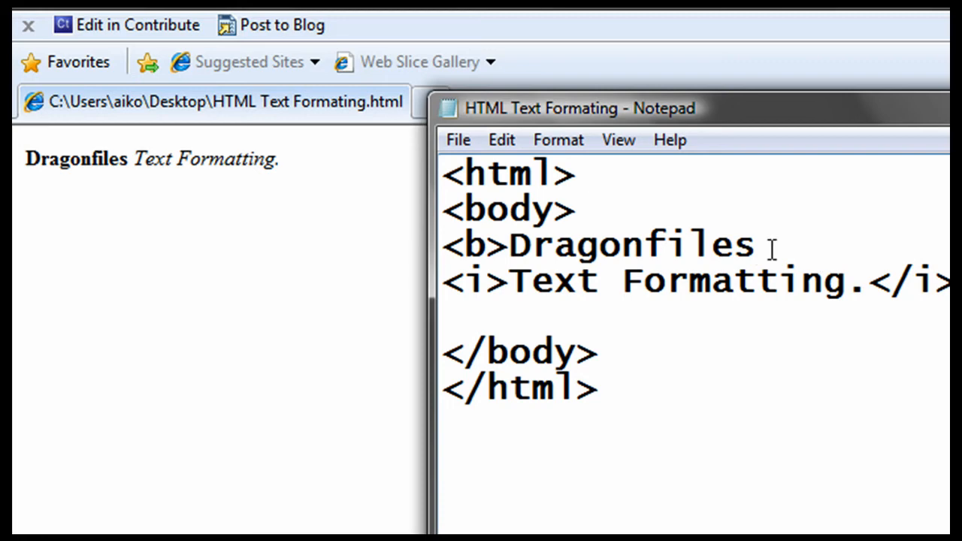
mouse_move(405, 323)
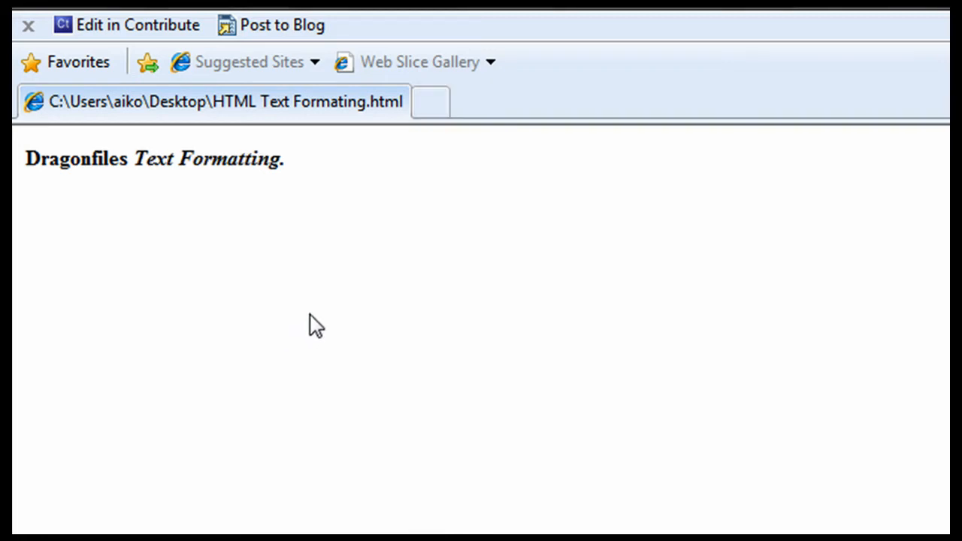
double_click(207, 160)
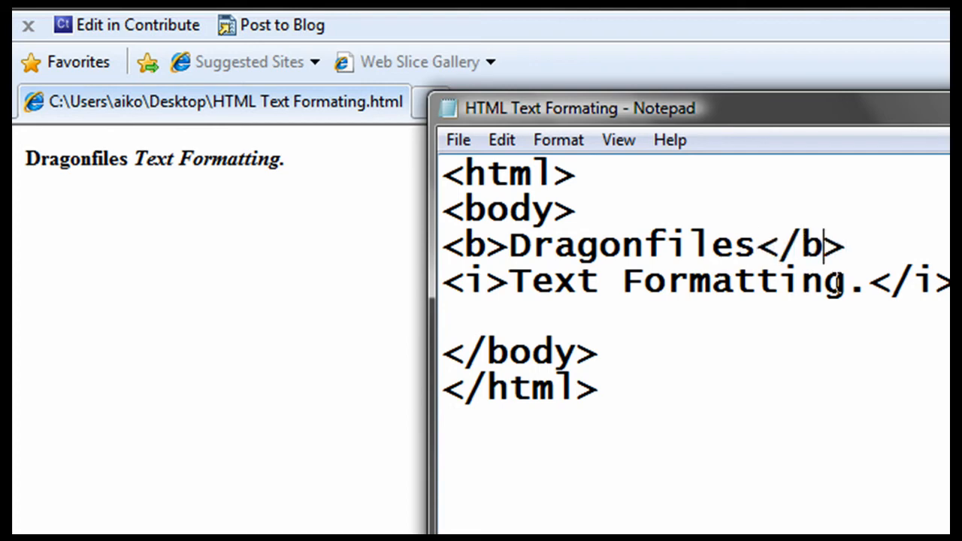
Move the closing </b> tag to sit between Dragon and files, then view the page.
double_click(476, 243)
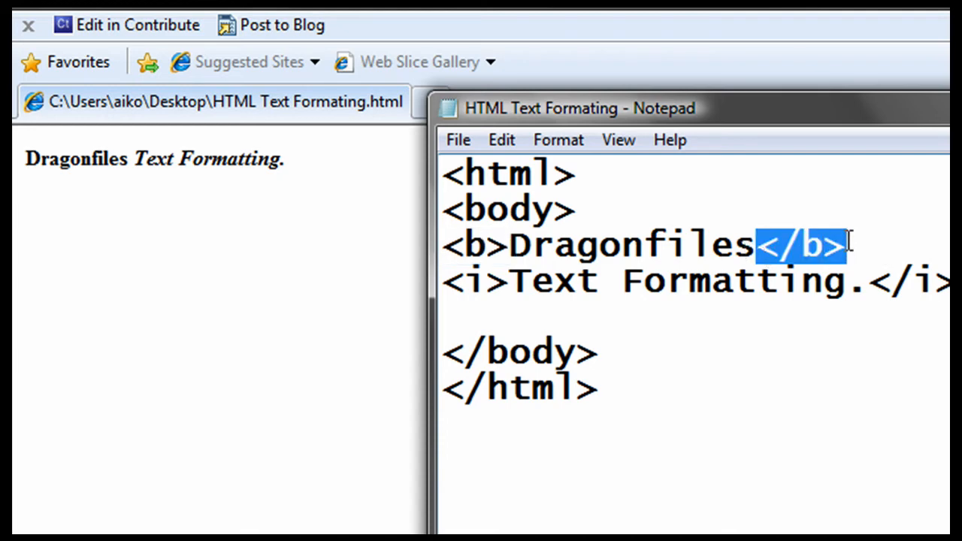
key(Delete)
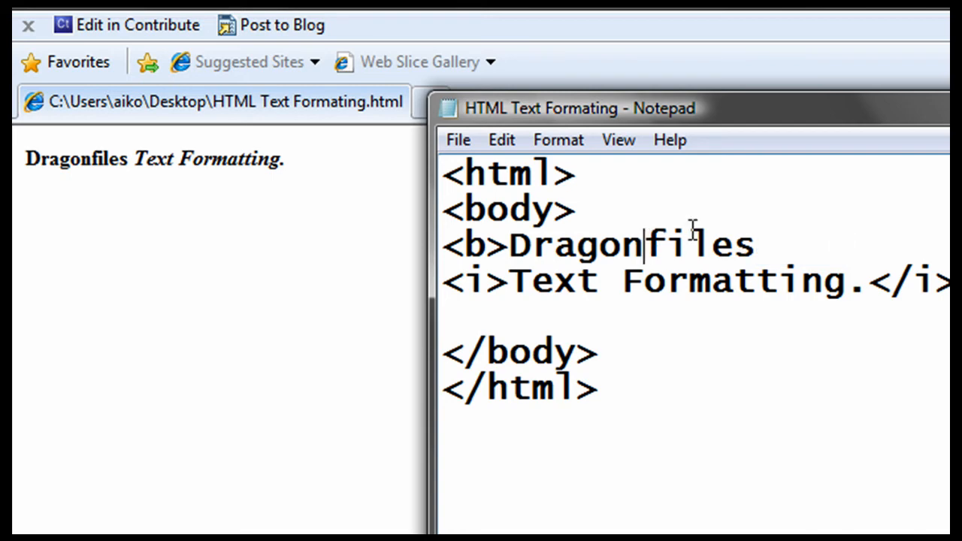
text(</b>)
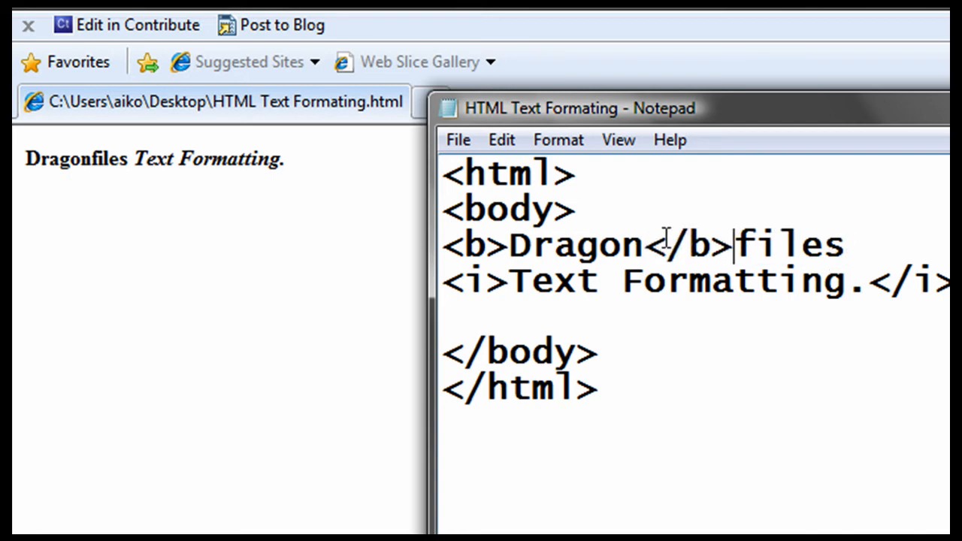
mouse_move(373, 273)
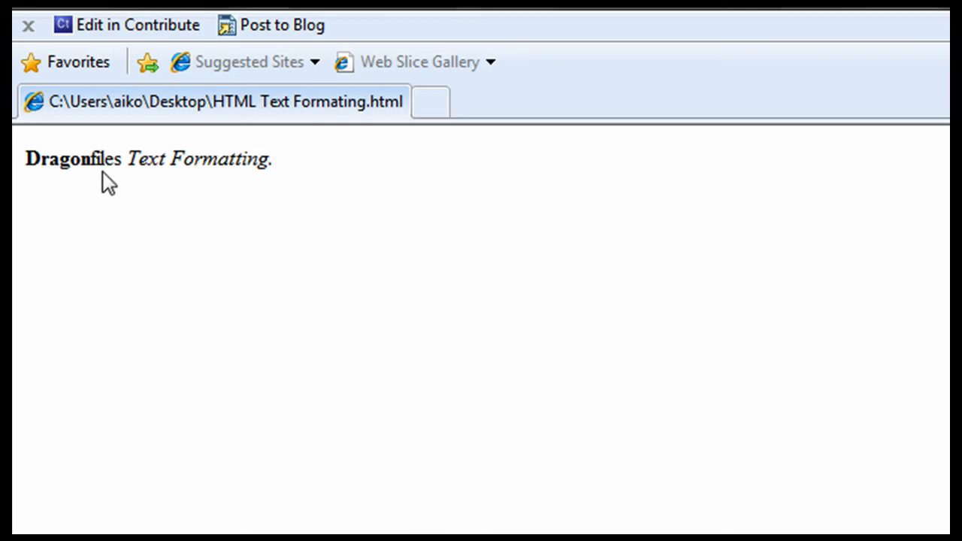
double_click(59, 159)
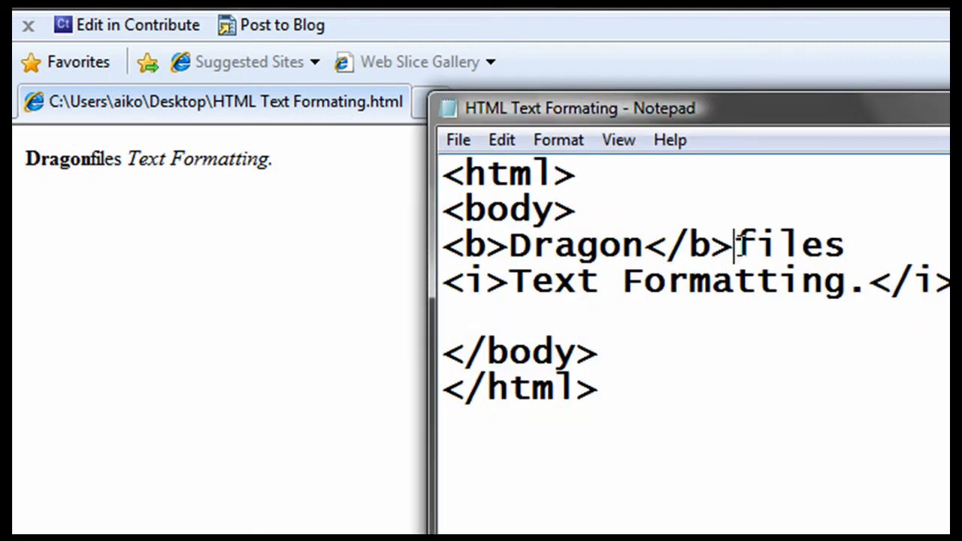
Select just the word Text inside the italic Text Formatting. phrase.
double_click(785, 246)
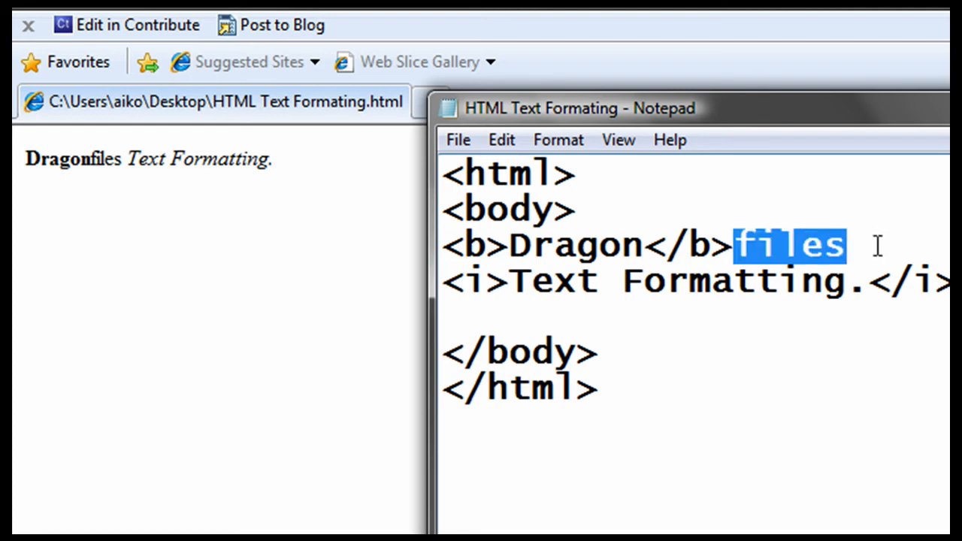
mouse_move(893, 243)
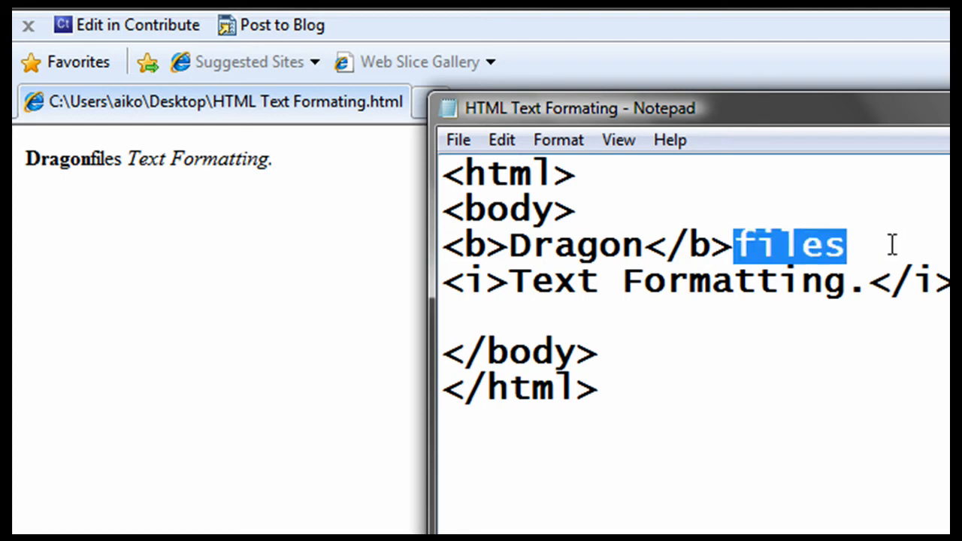
click(850, 245)
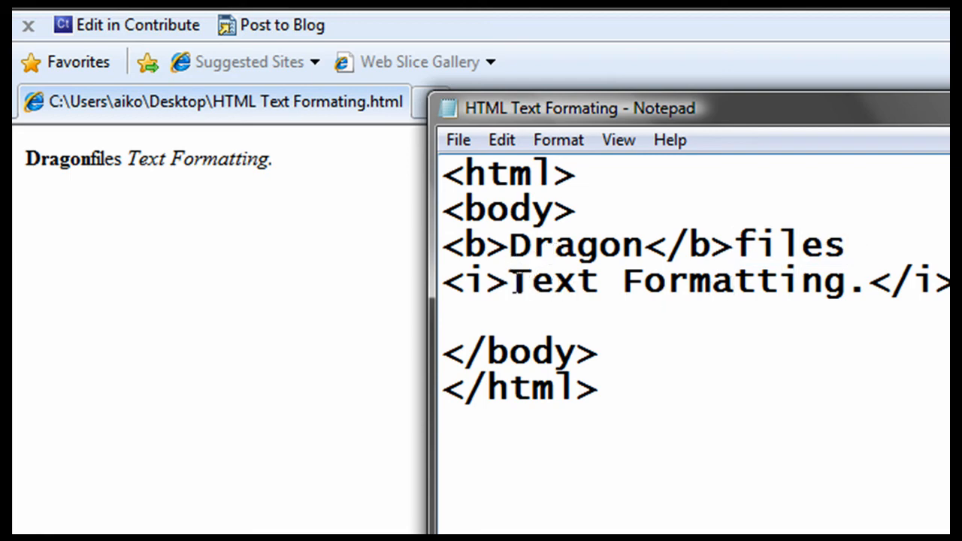
drag(511, 280, 863, 280)
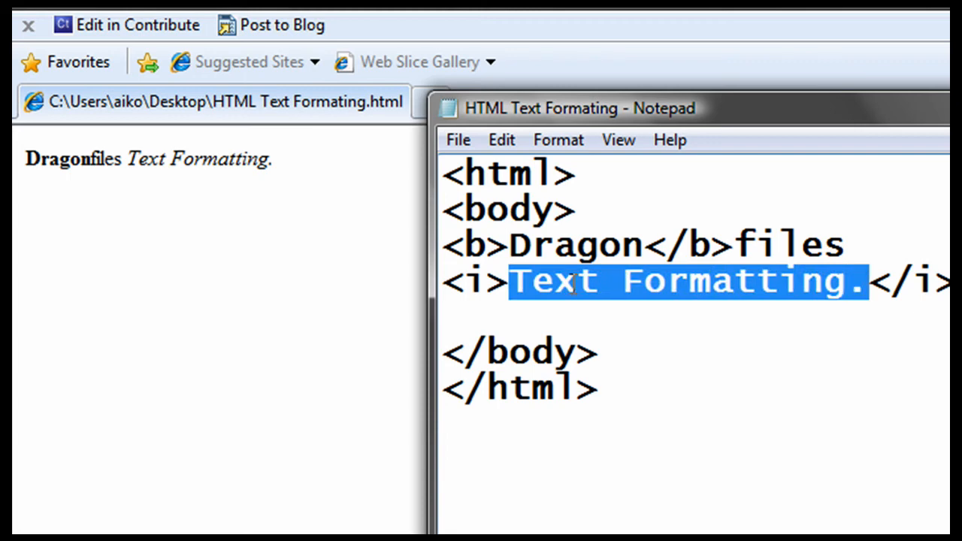
double_click(553, 281)
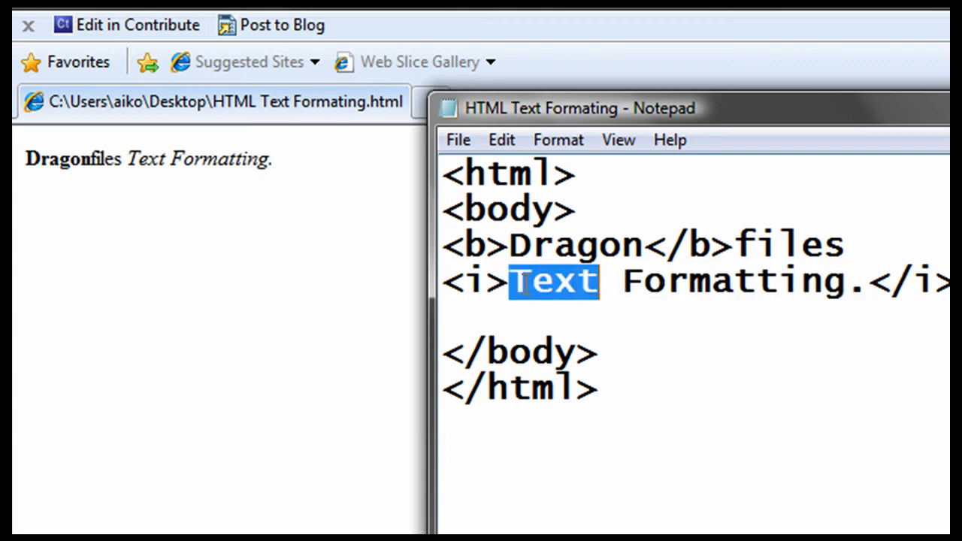
Wrap only the word Text in <b> and </b> tags within the italic line.
text(<>)
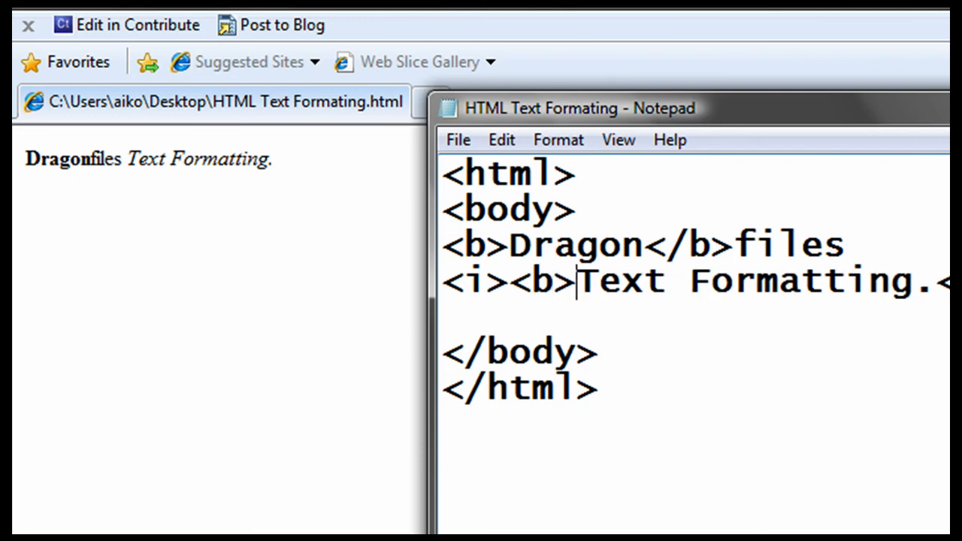
text(<>)
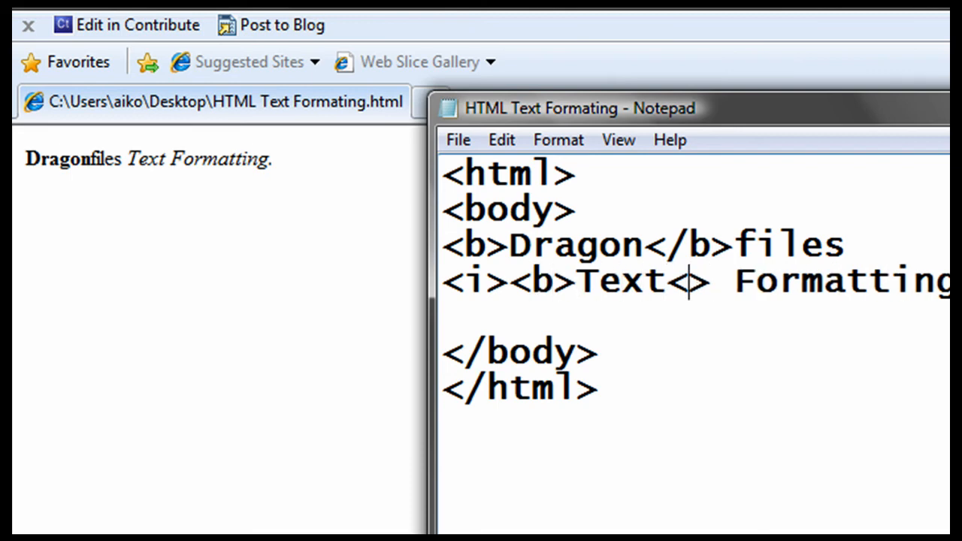
text(/b)
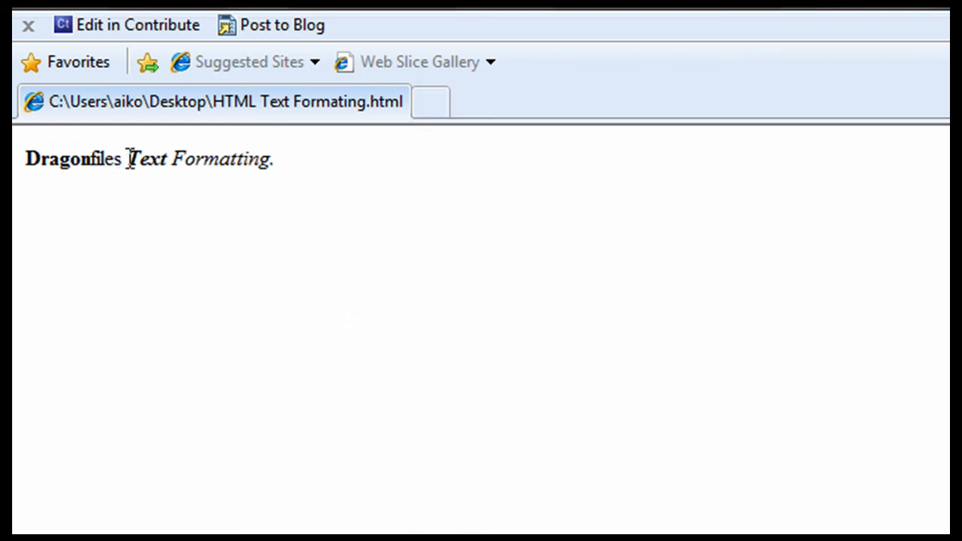
View the page showing Text bold-italic and Formatting italic, then return to Notepad.
double_click(147, 158)
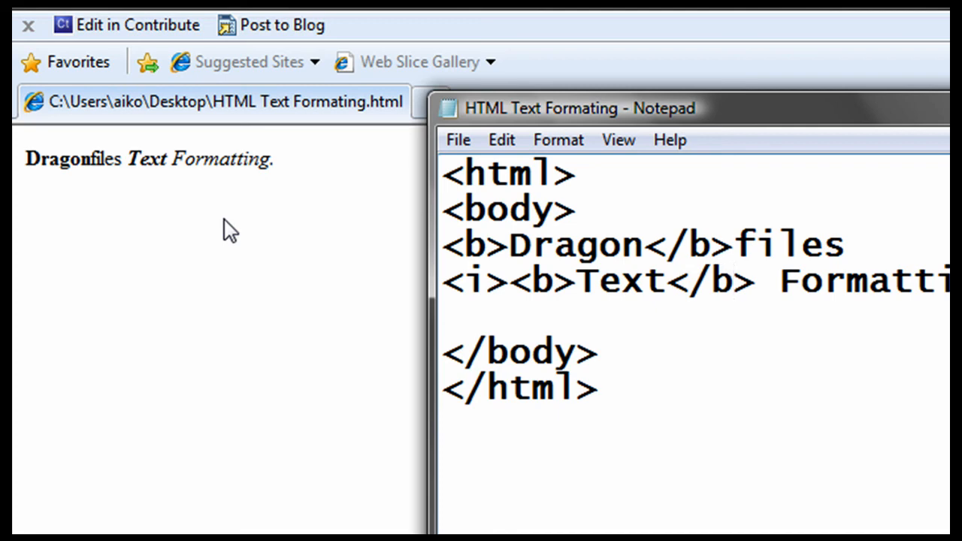
click(740, 281)
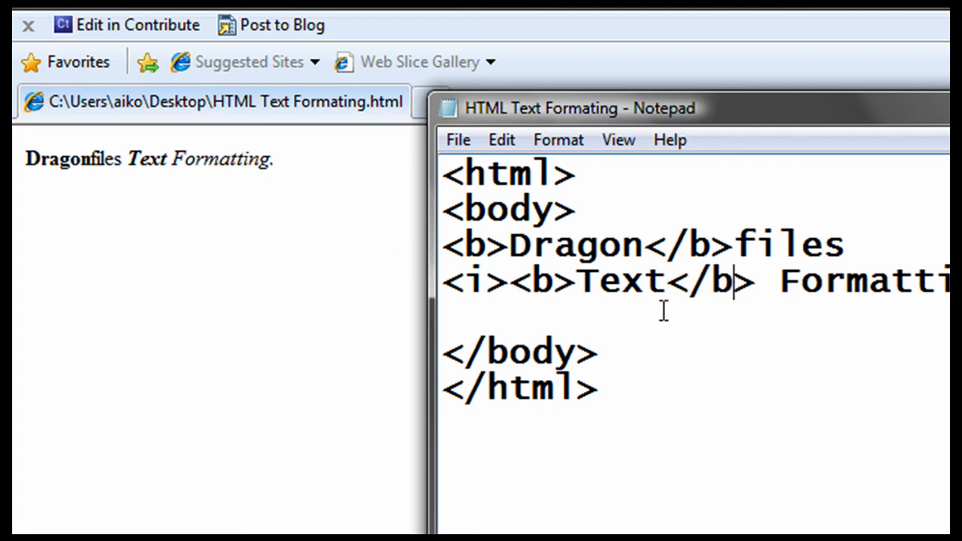
mouse_move(682, 331)
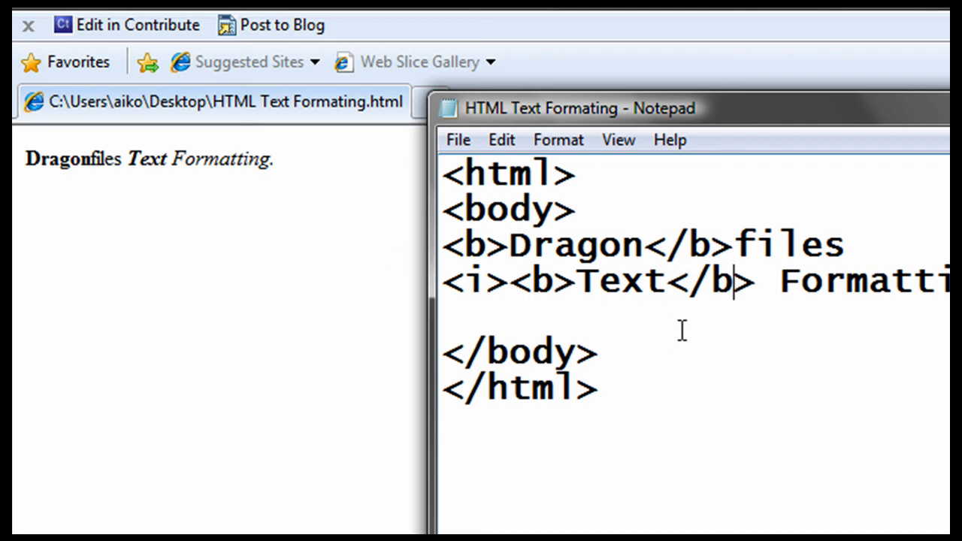